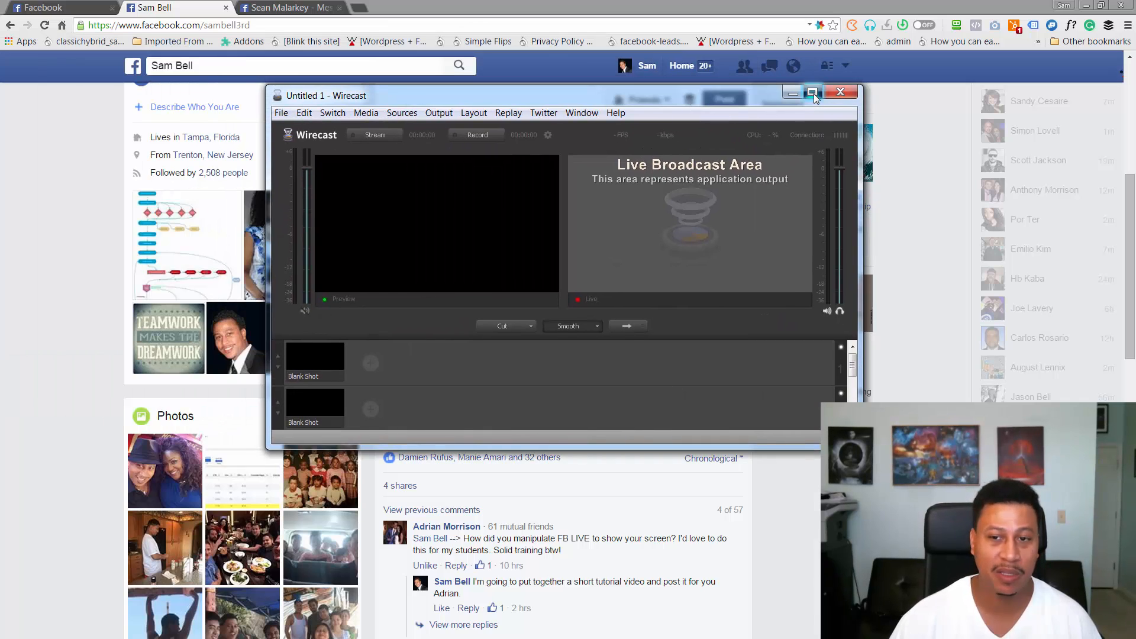
- Maximize the Untitled 1 Wirecast window to full screen
{"action": "left_click", "coordinate": [813, 92]}
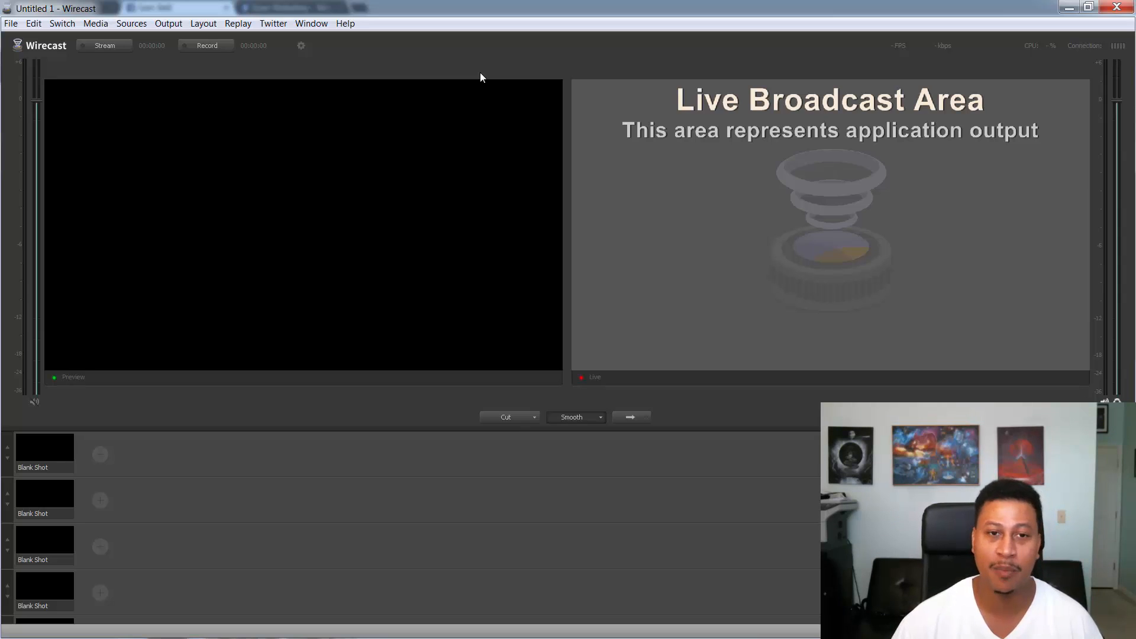
{"action": "mouse_move", "coordinate": [442, 148]}
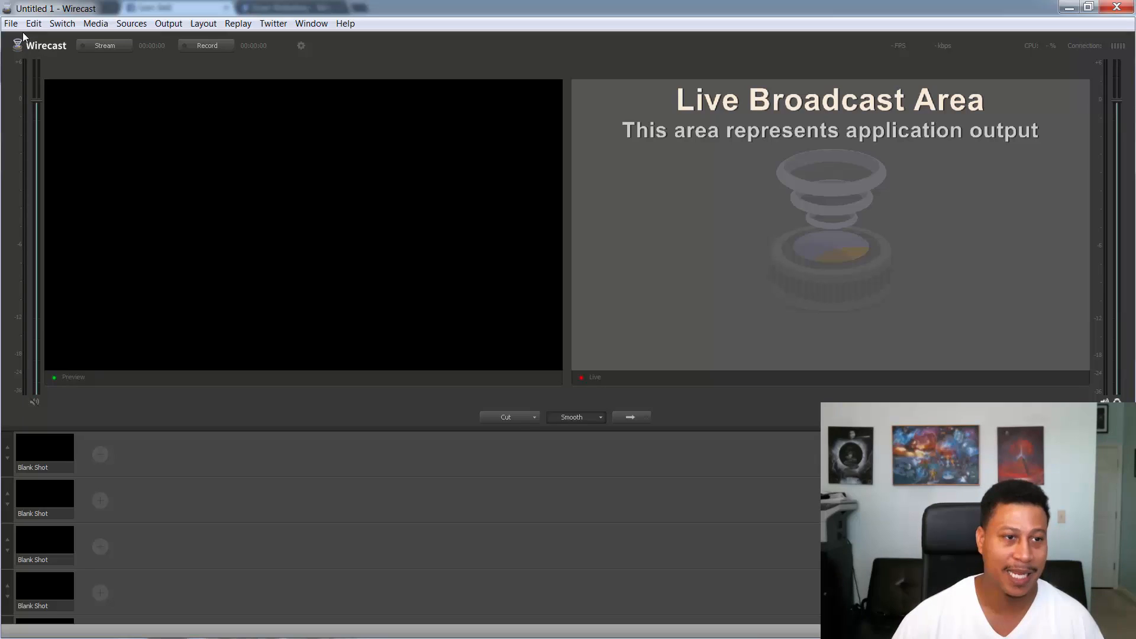
- Open the recent project MY-DESKTOP-BROADCAST.wcst from the File menu
{"action": "left_click", "coordinate": [11, 23]}
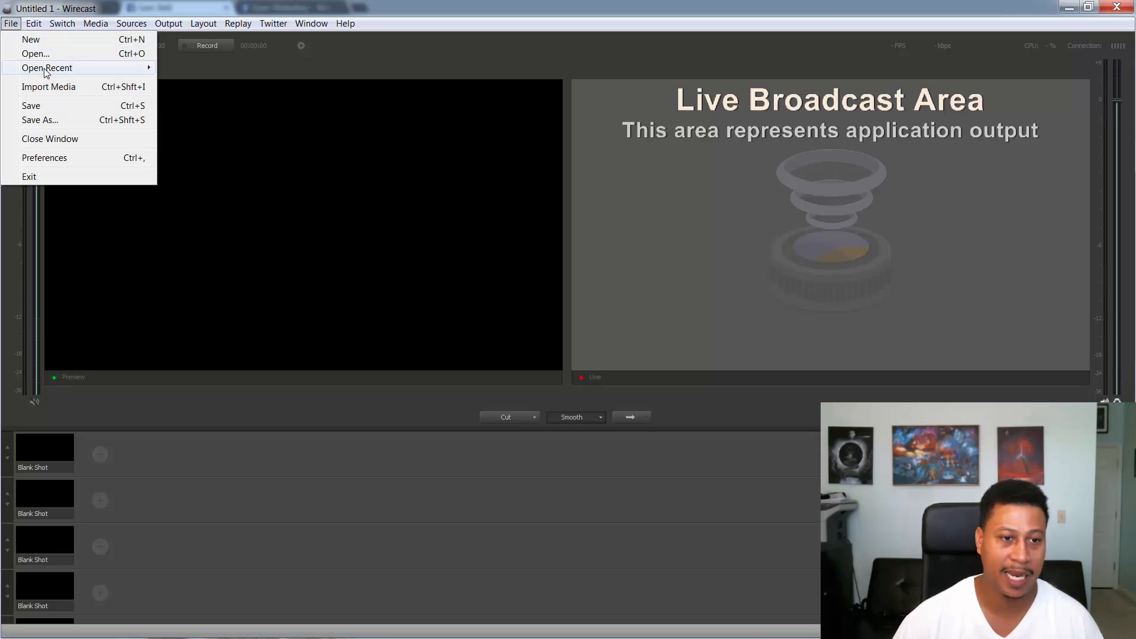
{"action": "mouse_move", "coordinate": [47, 68]}
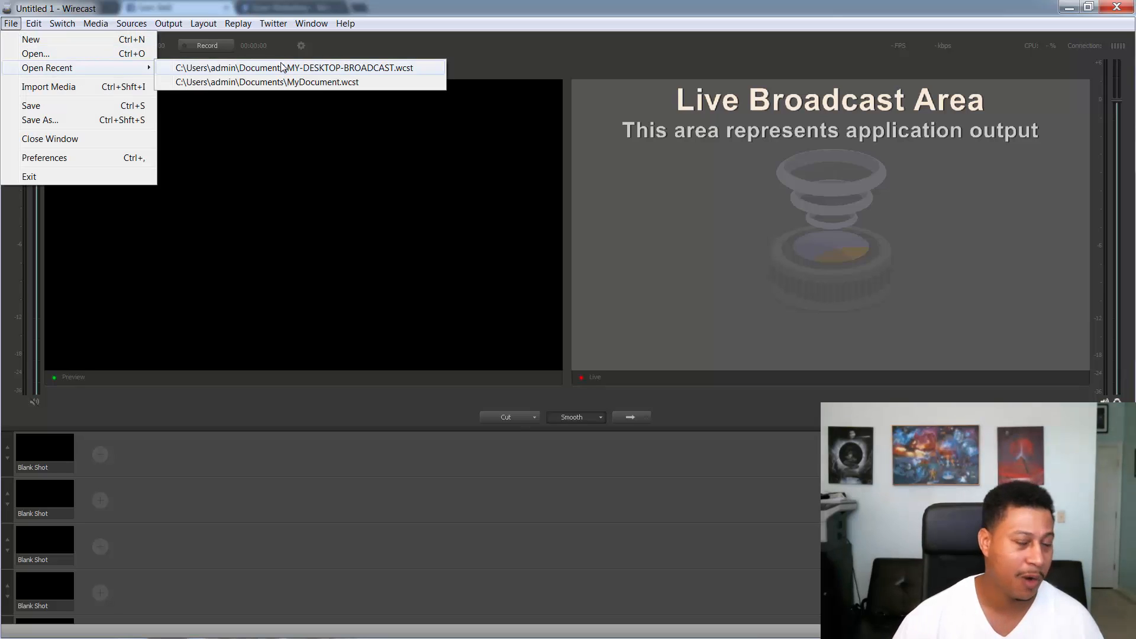
{"action": "left_click", "coordinate": [768, 154]}
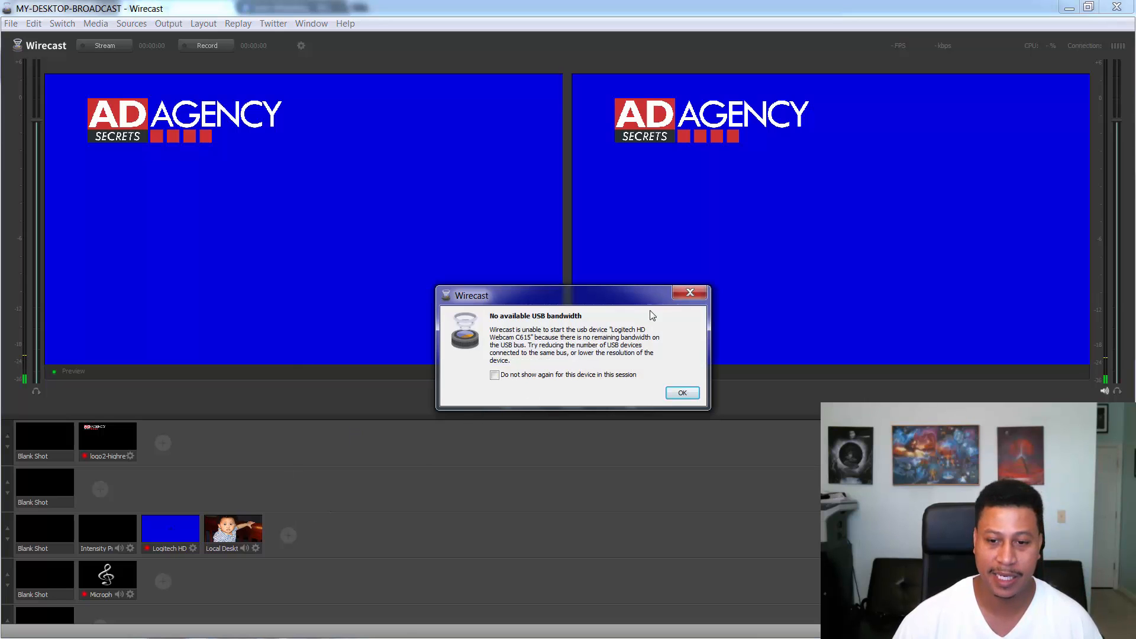
- Dismiss the USB bandwidth warning and take the Local Desktop shot live
{"action": "left_click", "coordinate": [681, 391]}
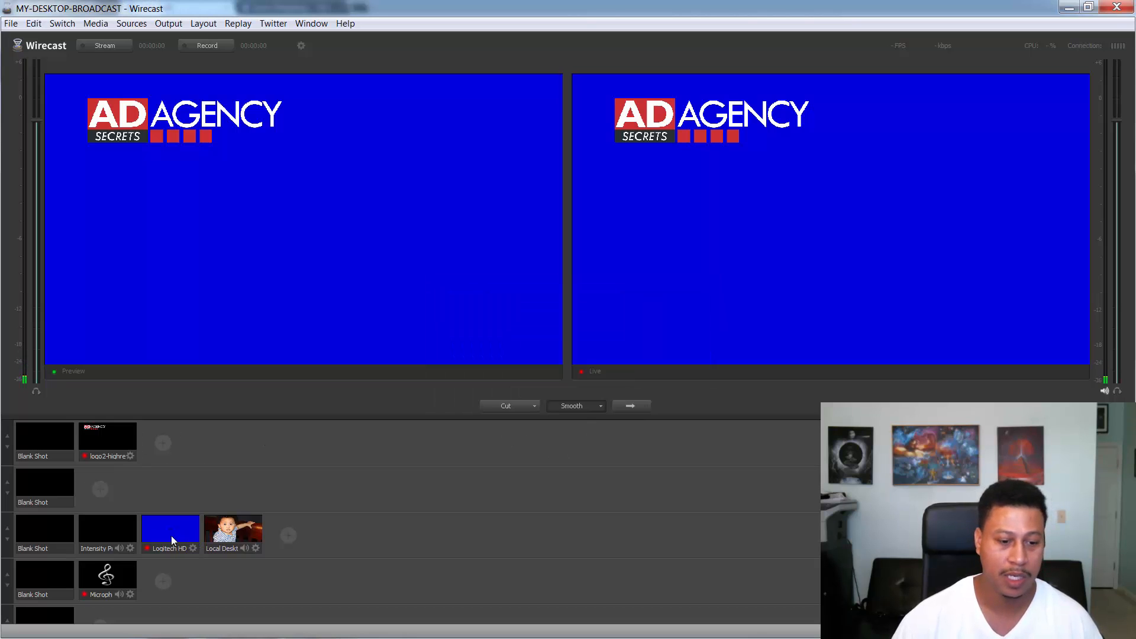
{"action": "left_click", "coordinate": [170, 535]}
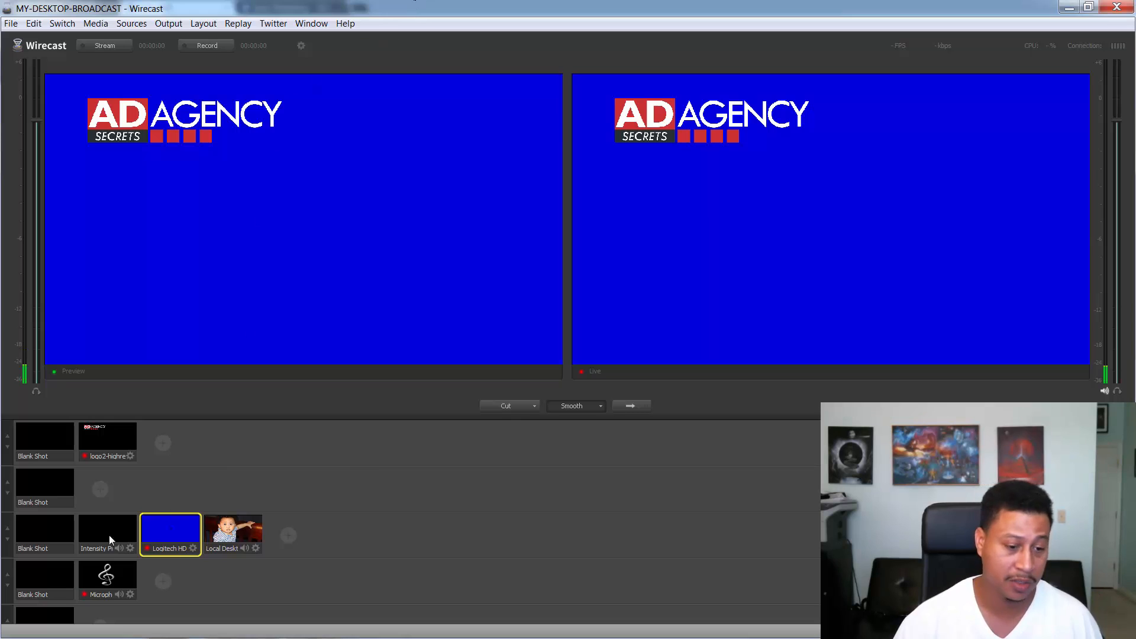
{"action": "left_click", "coordinate": [106, 534]}
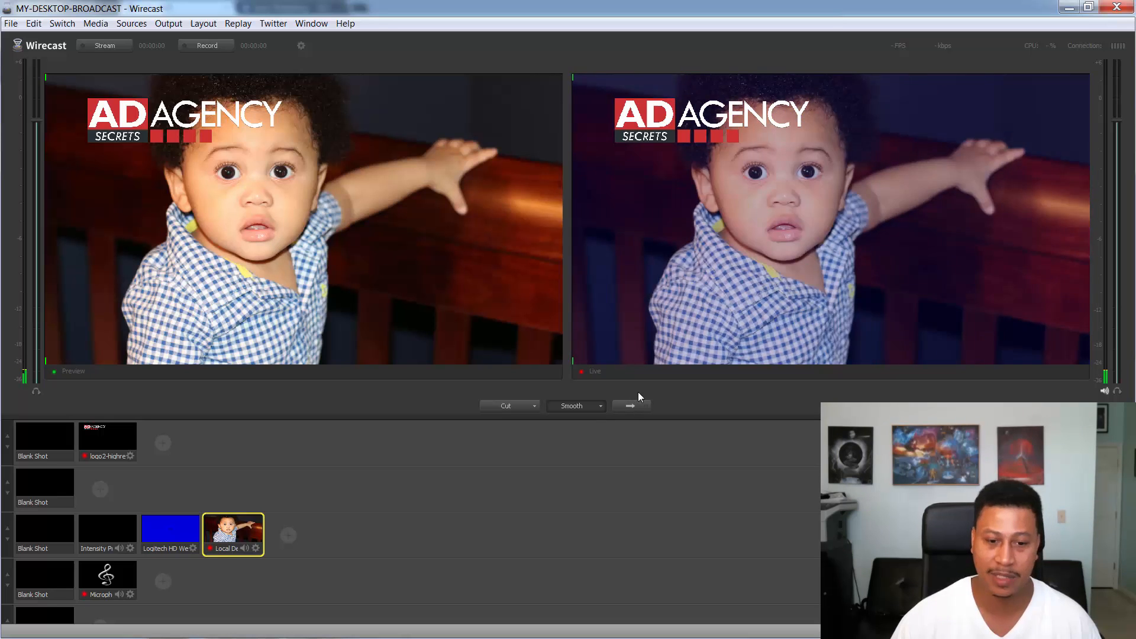
- Cue the Logitech shot, then put the Intensity capture shot on air
{"action": "left_click", "coordinate": [170, 534]}
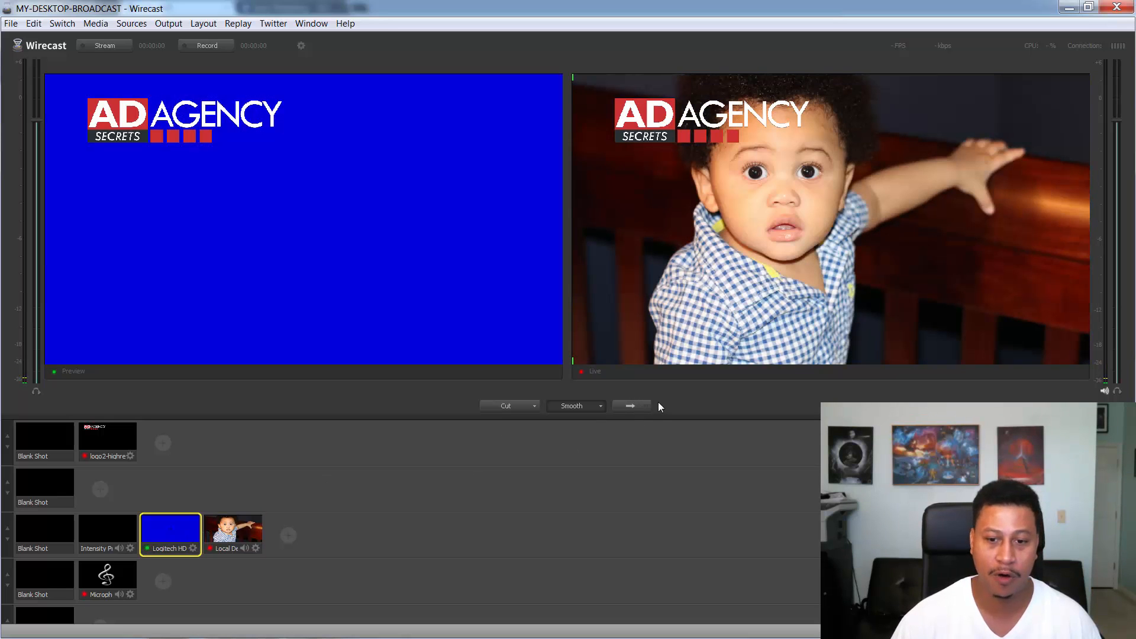
{"action": "left_click", "coordinate": [630, 406]}
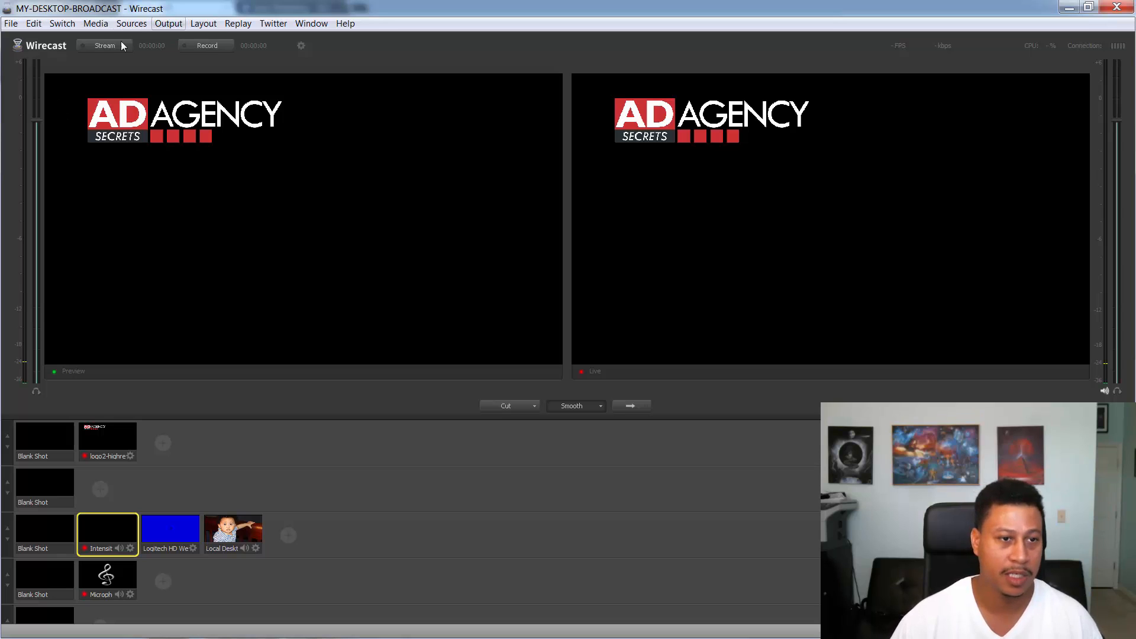
{"action": "left_click", "coordinate": [105, 44]}
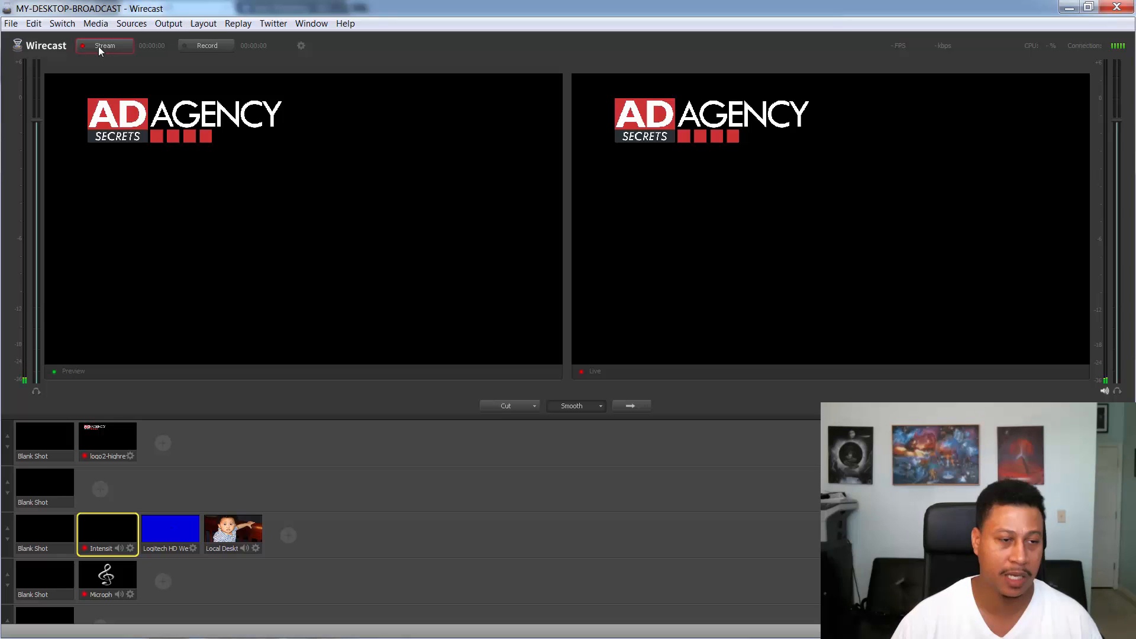
{"action": "left_click", "coordinate": [104, 46]}
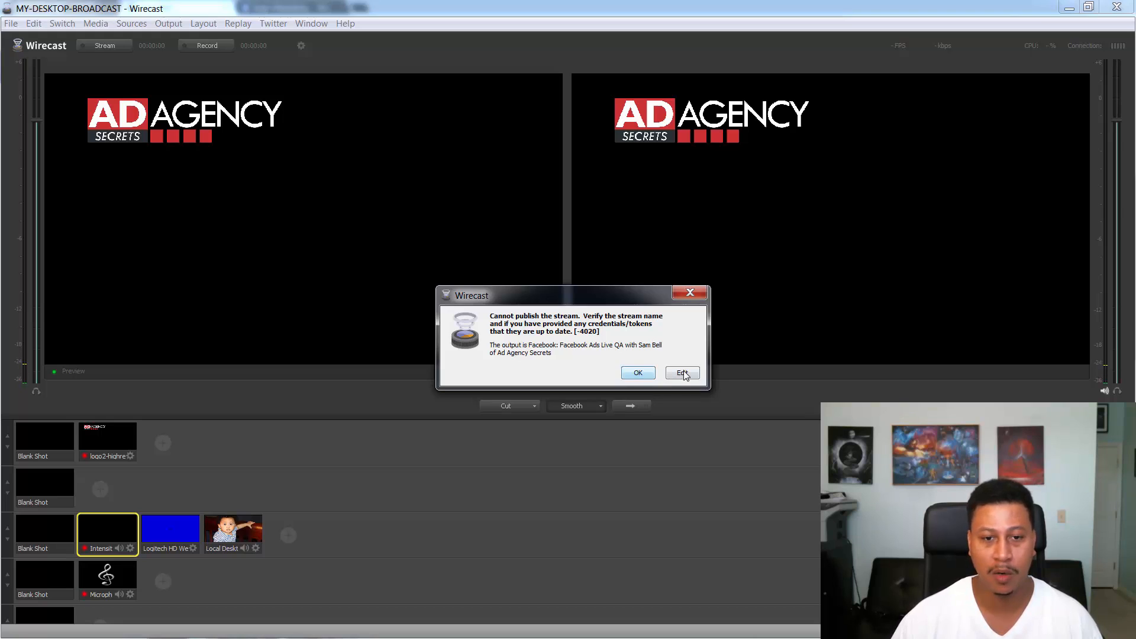
{"action": "left_click", "coordinate": [637, 372]}
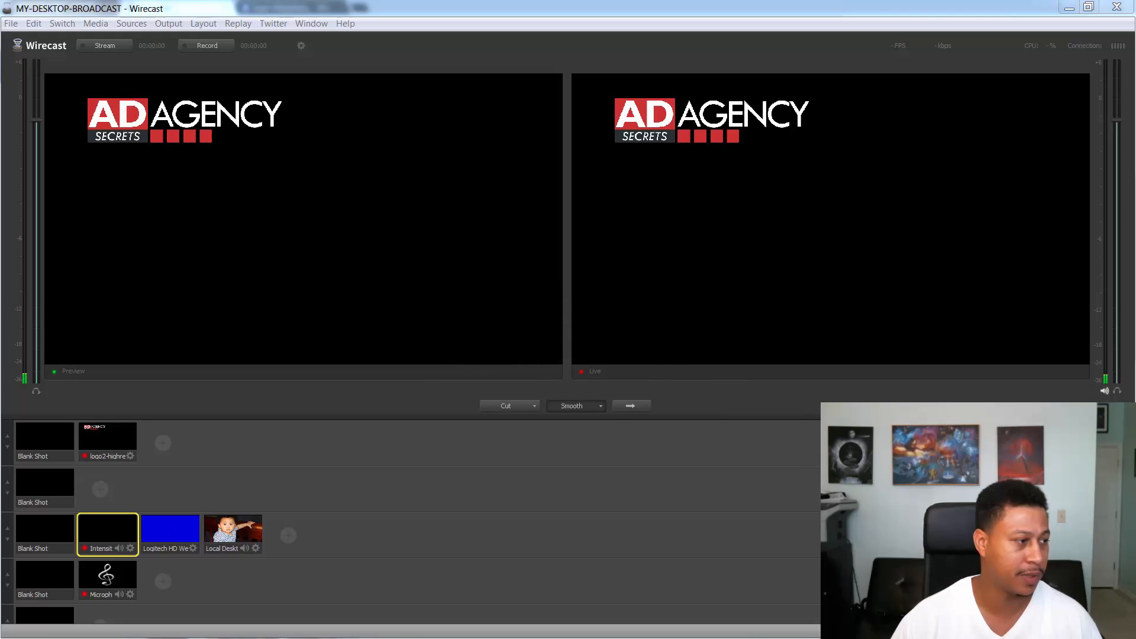
{"action": "left_click", "coordinate": [168, 23]}
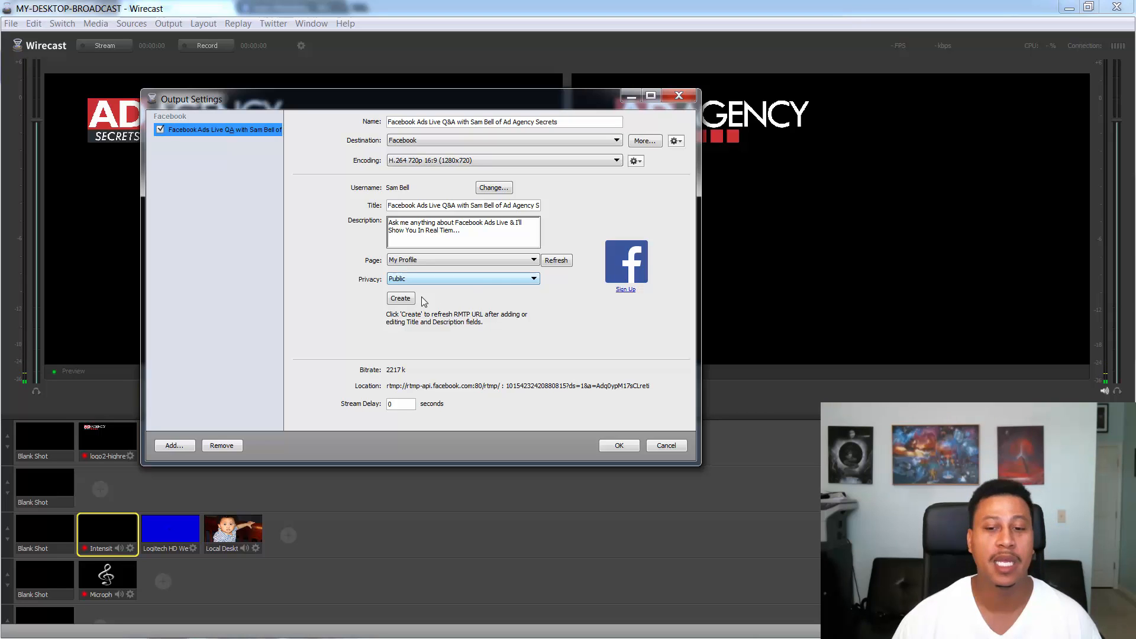
- Refresh the Facebook RTMP URL with Create and review the live video title
{"action": "left_click", "coordinate": [400, 298]}
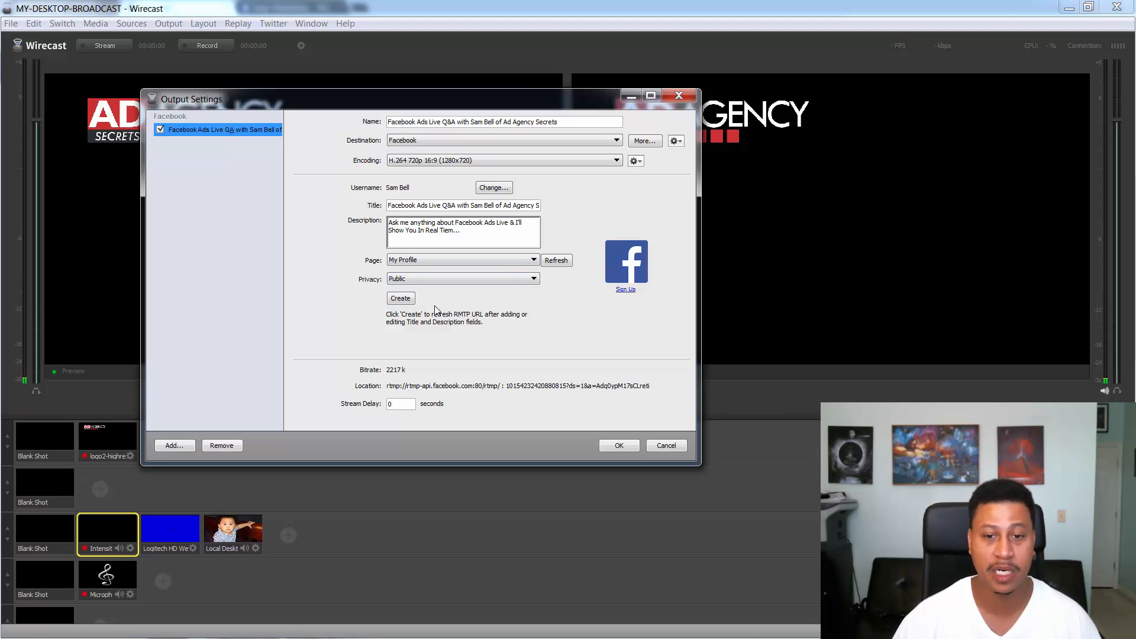
{"action": "mouse_move", "coordinate": [409, 216]}
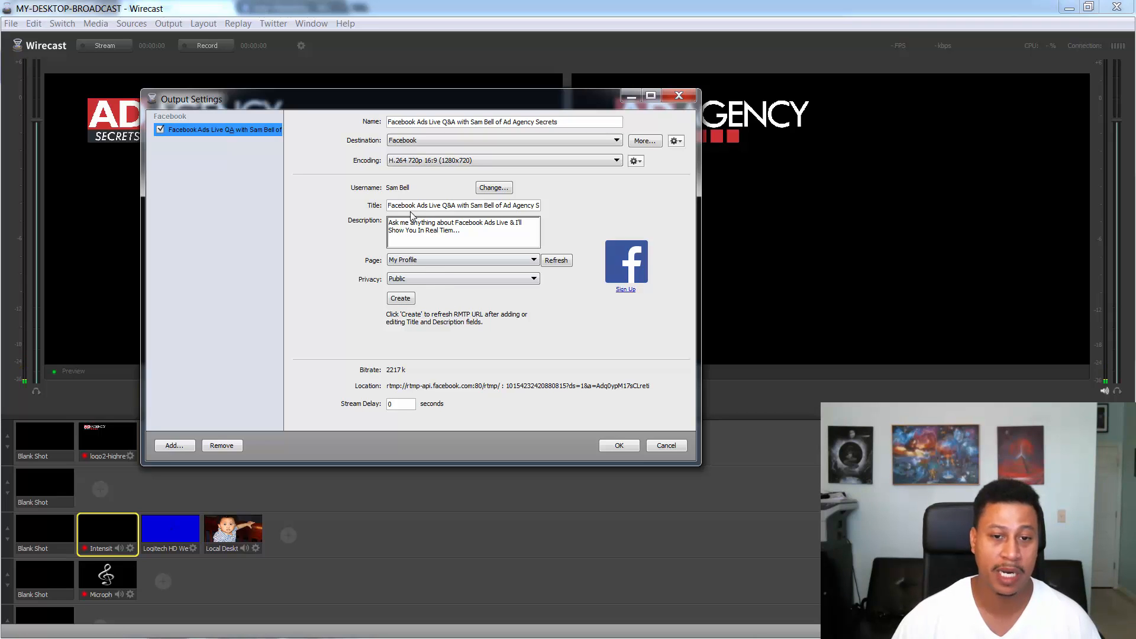
{"action": "left_click", "coordinate": [503, 160]}
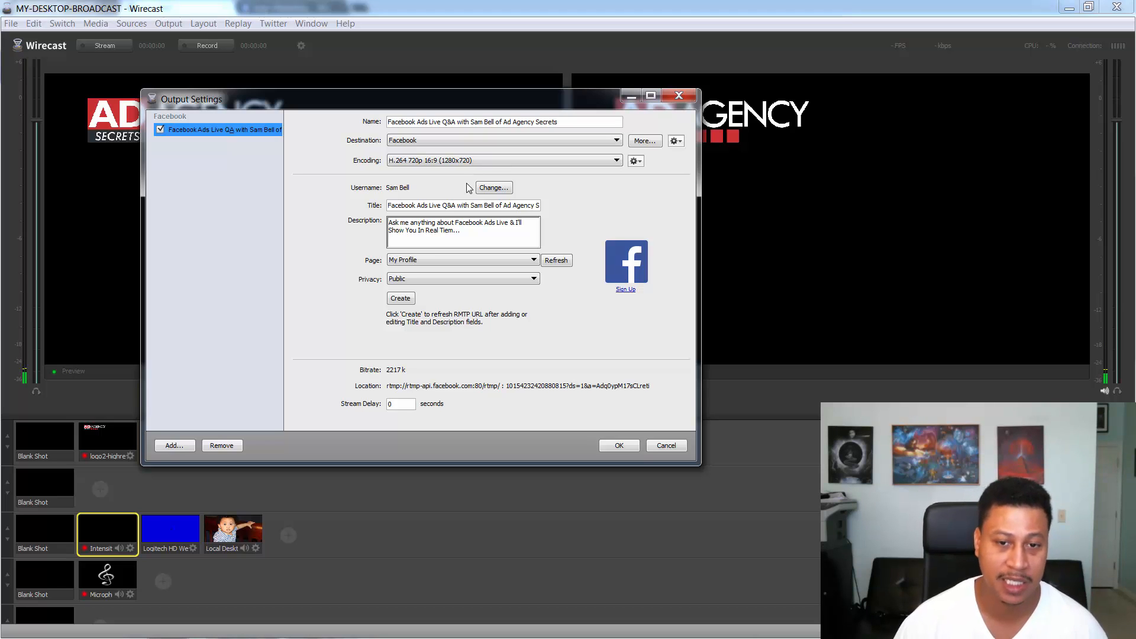
{"action": "mouse_move", "coordinate": [469, 190]}
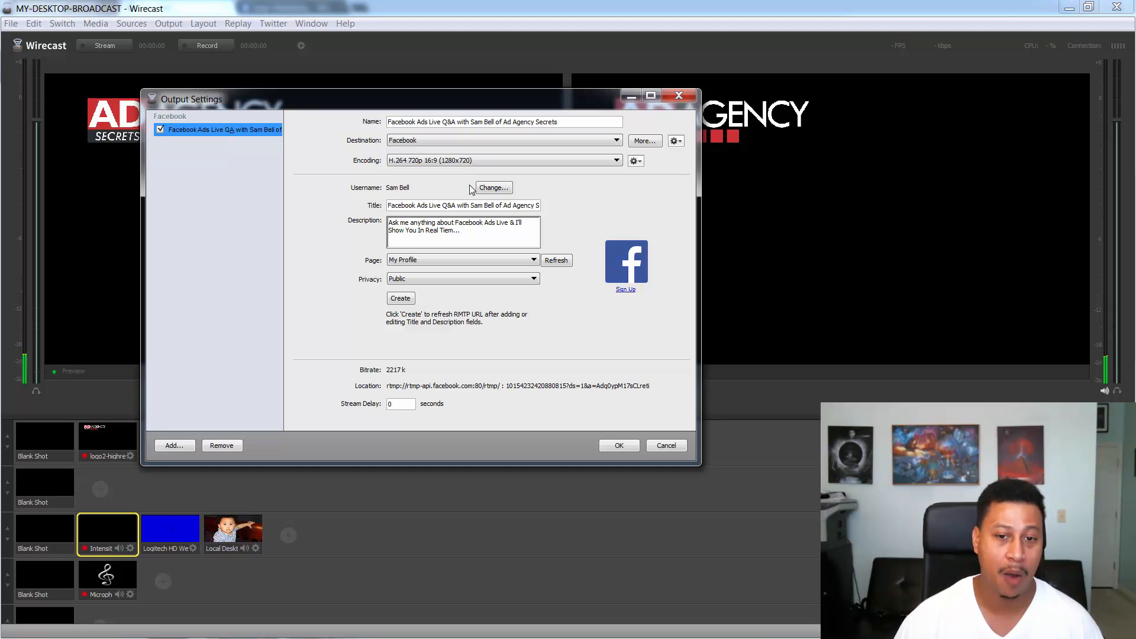